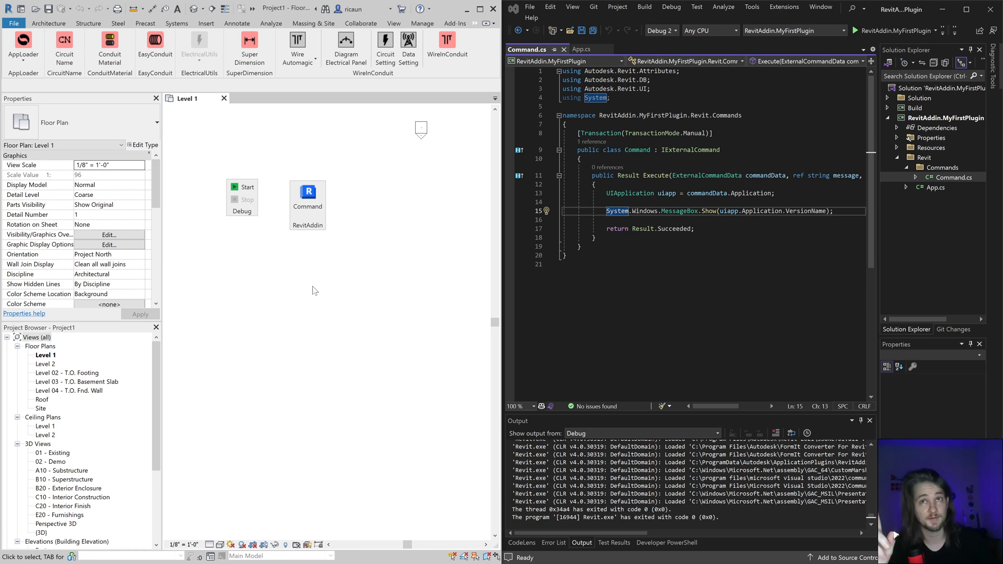
{"action": "mouse_move", "coordinate": [232, 213]}
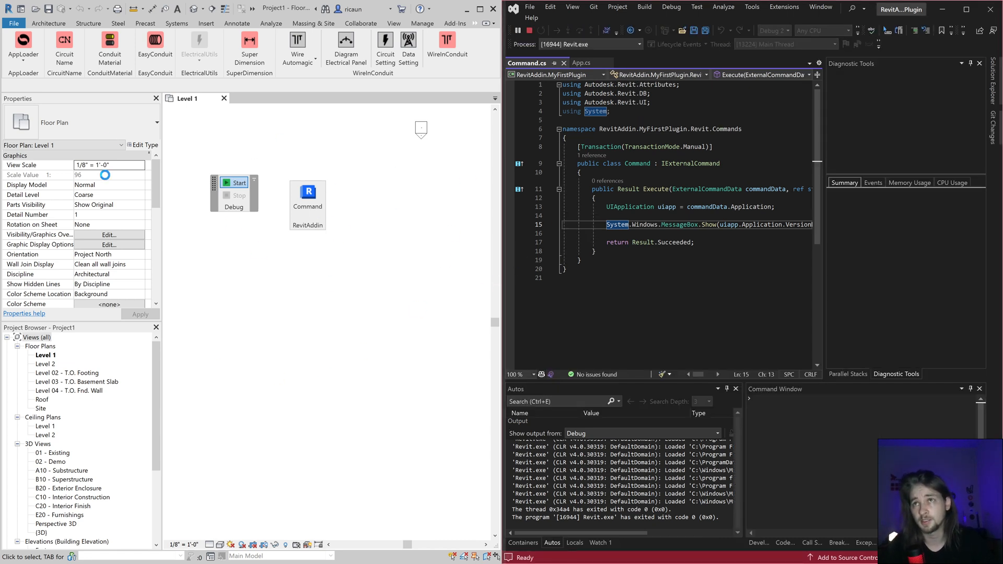
- Run the add-in command to the line 15 breakpoint, continue, and dismiss the "Autodesk Revit 2021" message
{"action": "left_click", "coordinate": [236, 182]}
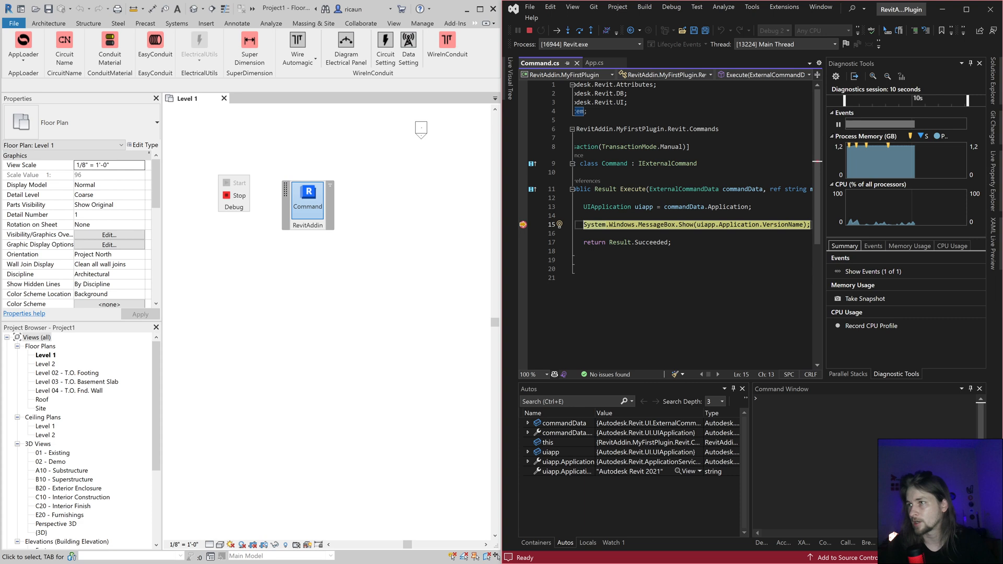
{"action": "mouse_move", "coordinate": [852, 289]}
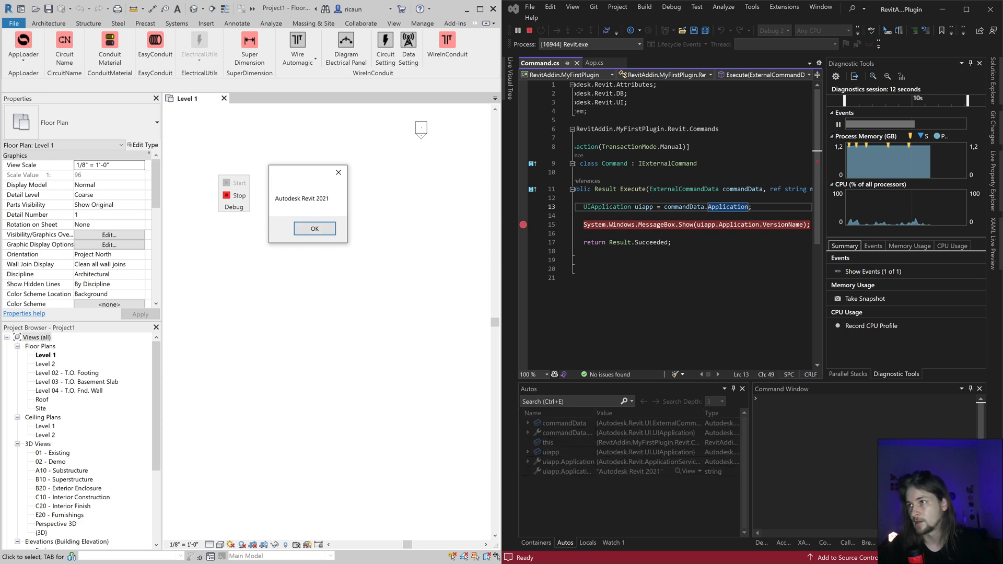
{"action": "left_click", "coordinate": [315, 229]}
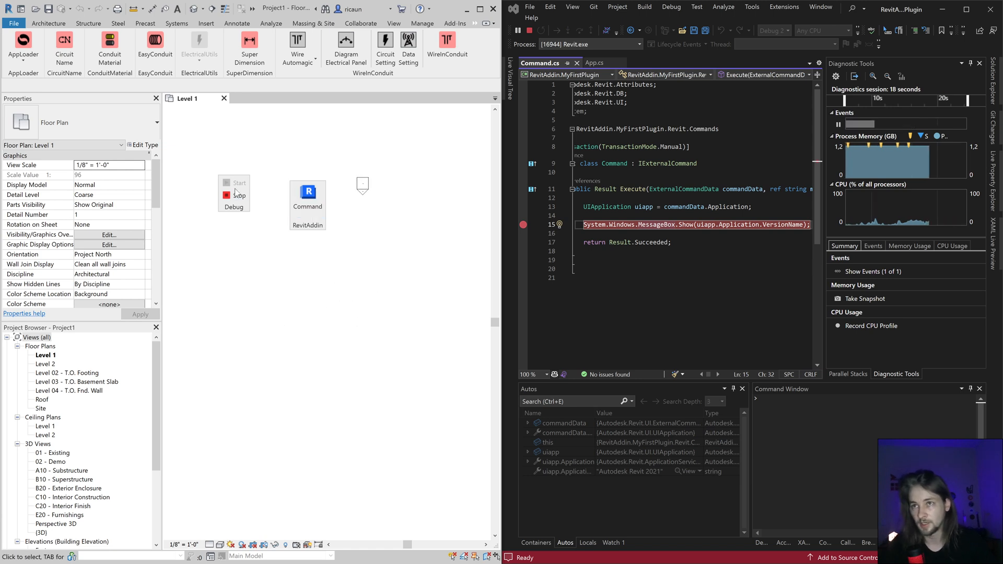
- Stop the debugging session from the Revit ribbon so Visual Studio detaches
{"action": "left_click", "coordinate": [234, 184]}
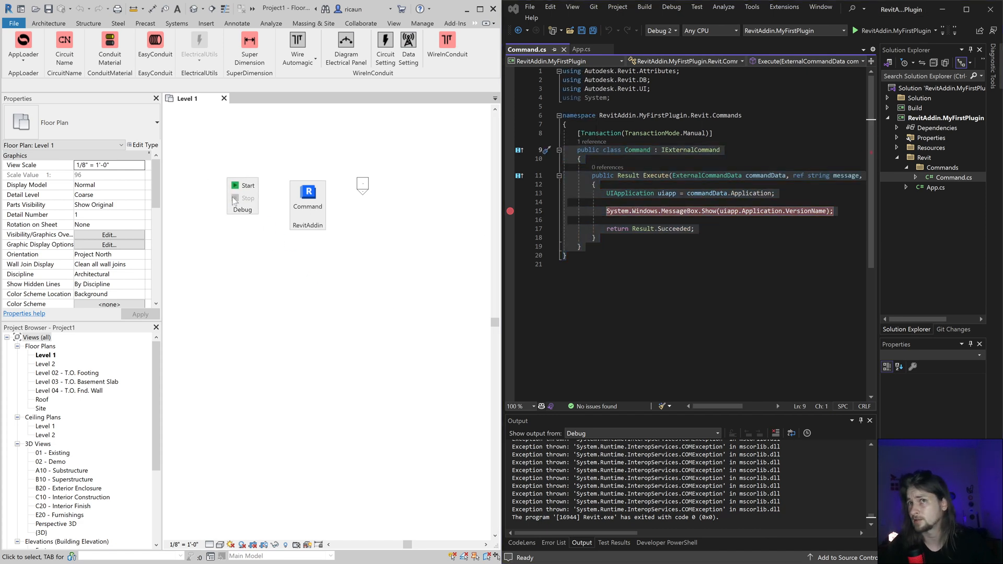
{"action": "mouse_move", "coordinate": [454, 233]}
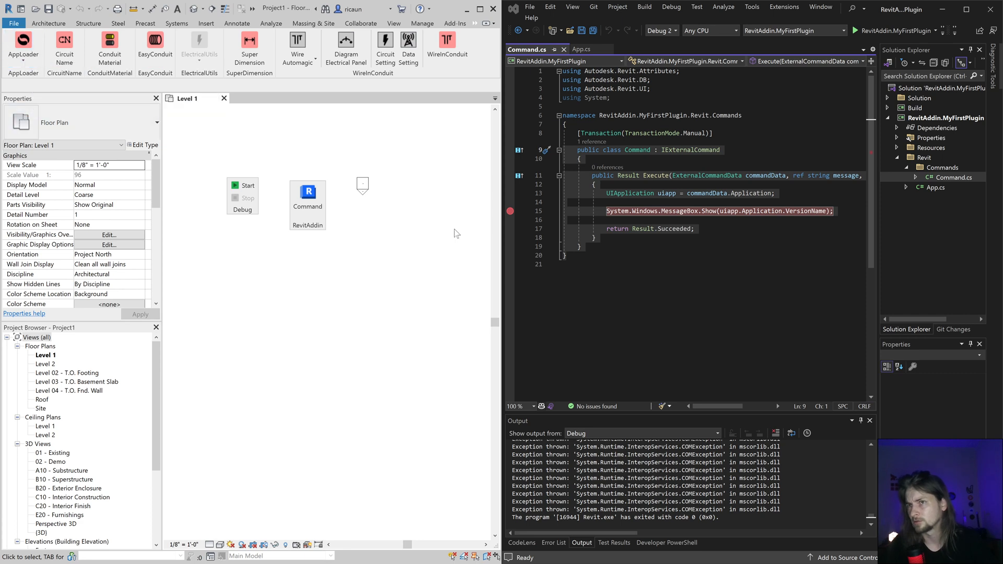
{"action": "mouse_move", "coordinate": [211, 208]}
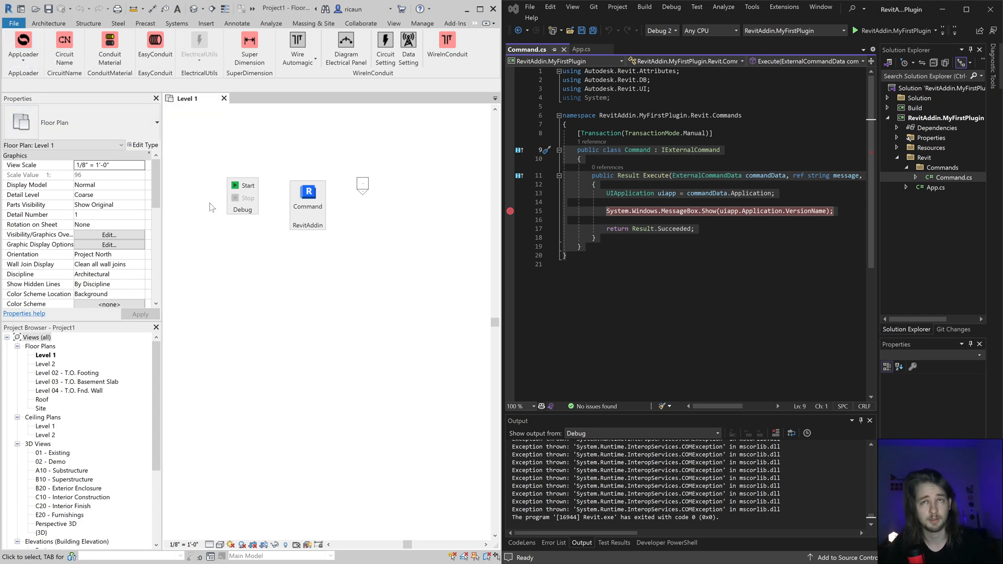